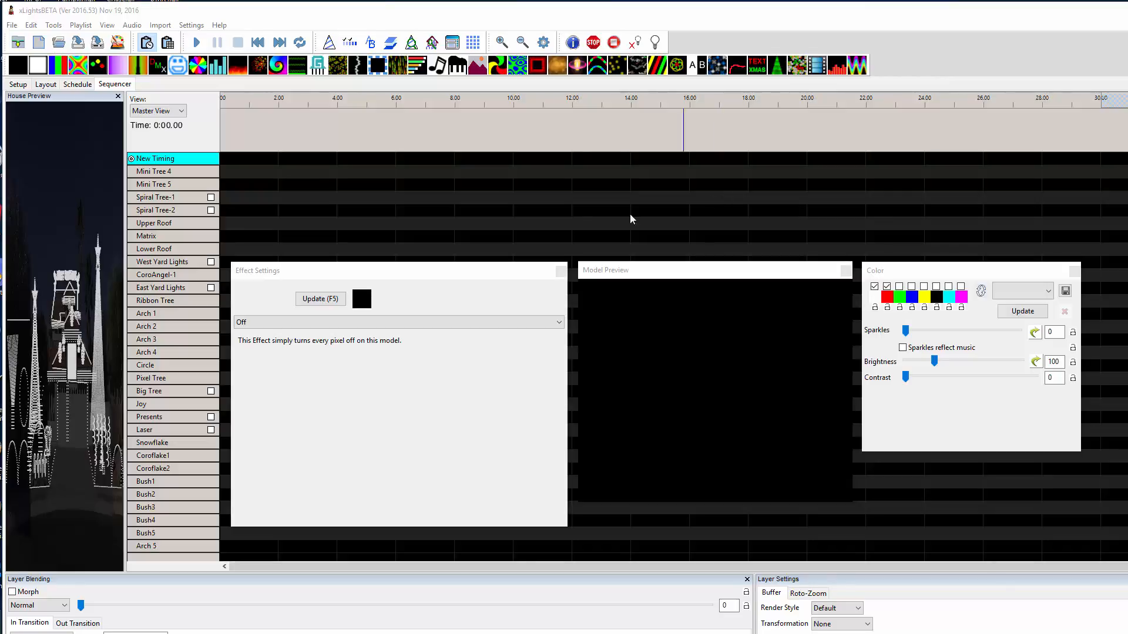
Place a Fan effect on the Matrix row spanning 0 to 10 seconds
click(516, 129)
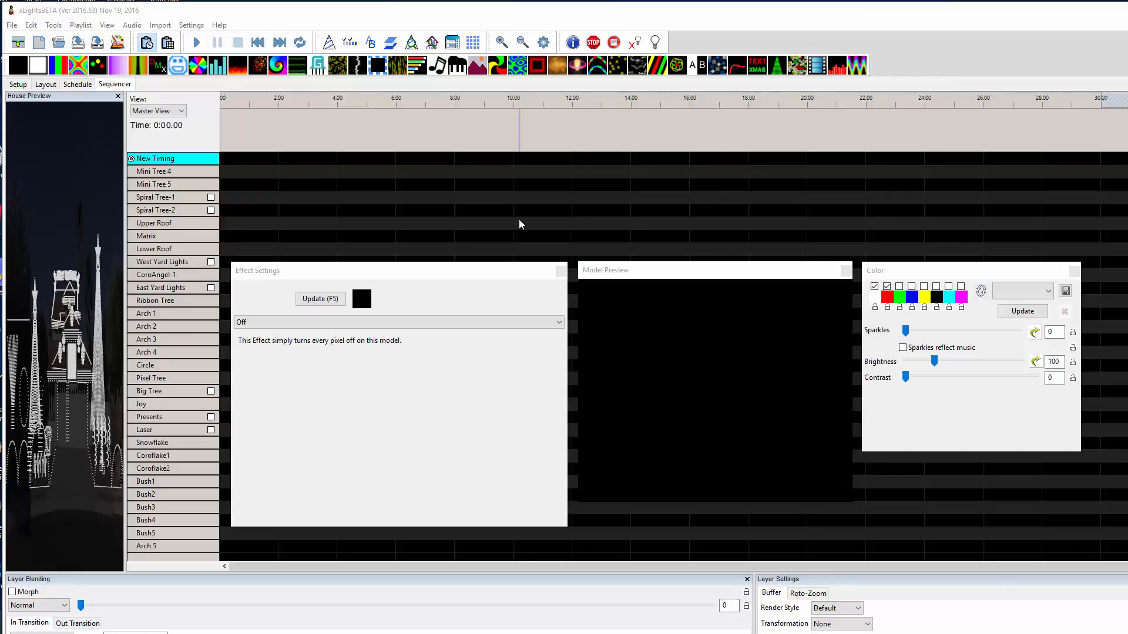
mouse_move(198, 66)
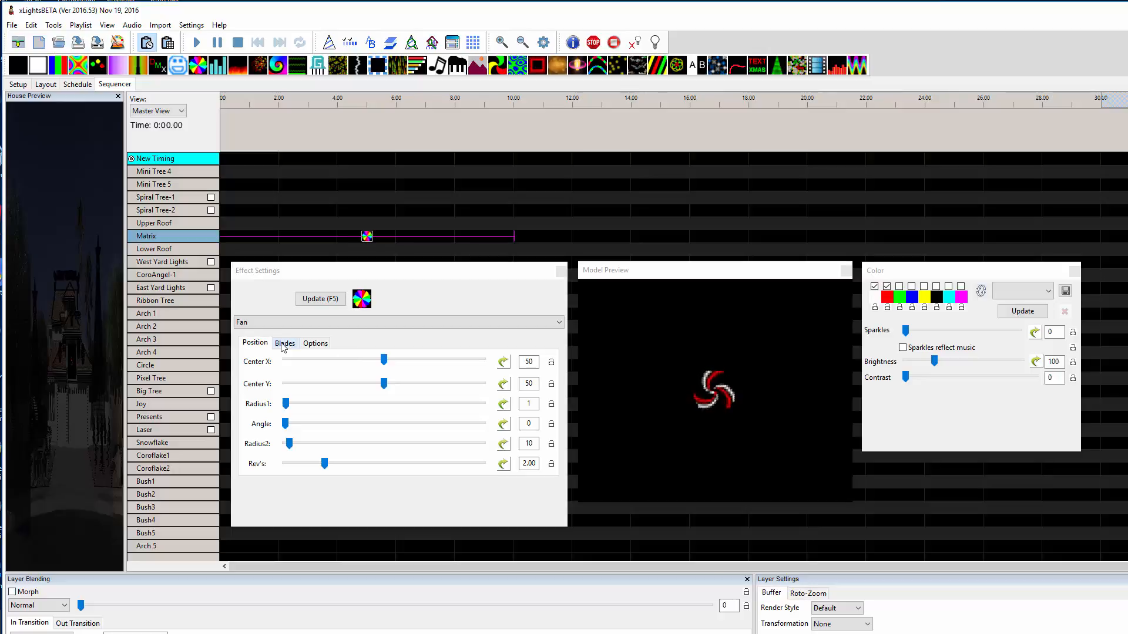
Set the Fan to 1 blade with Angle 0 and Width 5
click(285, 342)
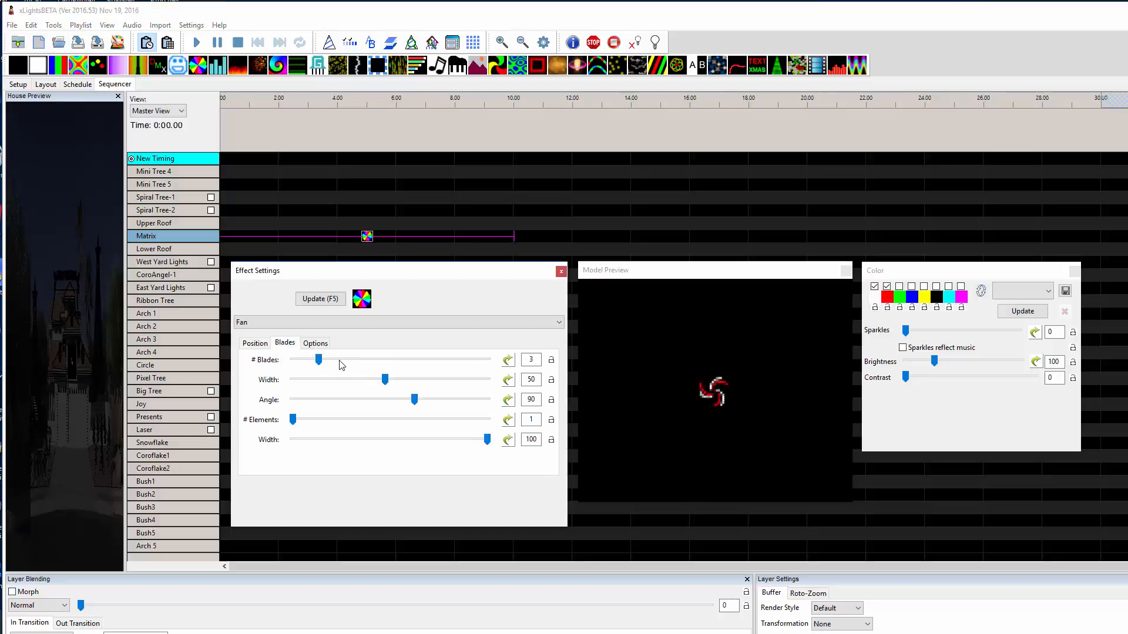
drag(319, 359, 292, 359)
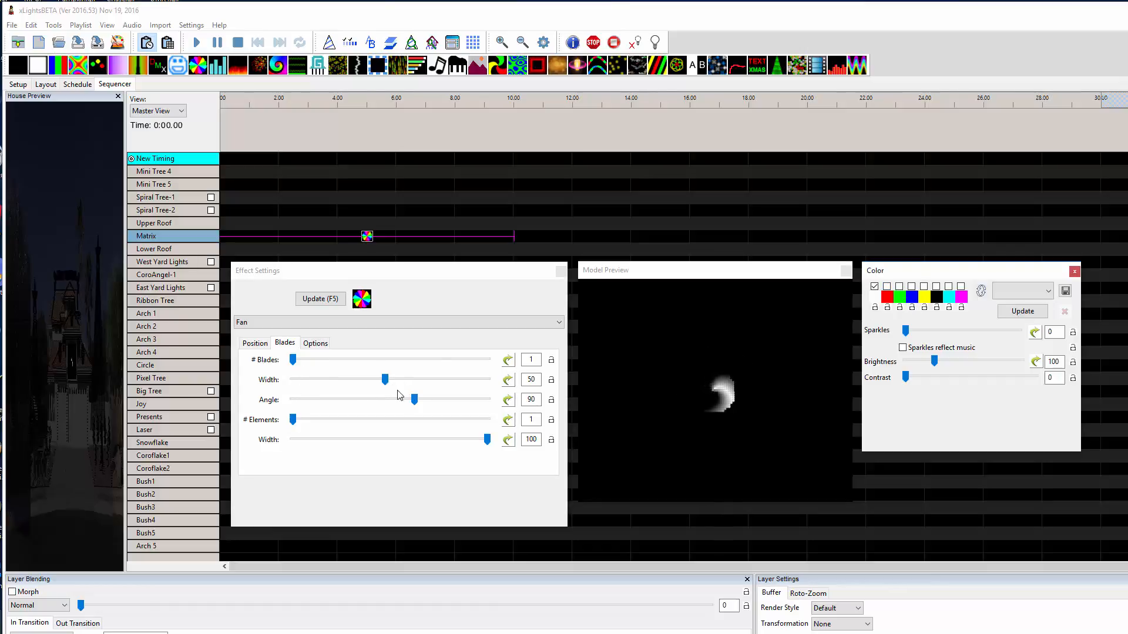
drag(414, 399, 392, 399)
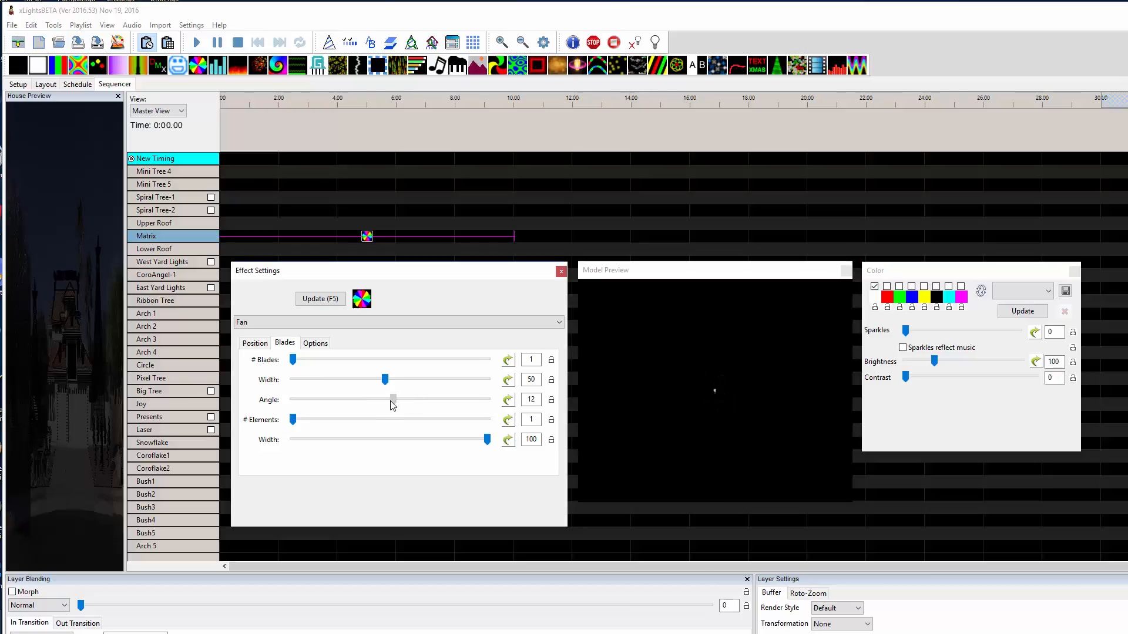
drag(392, 400, 387, 400)
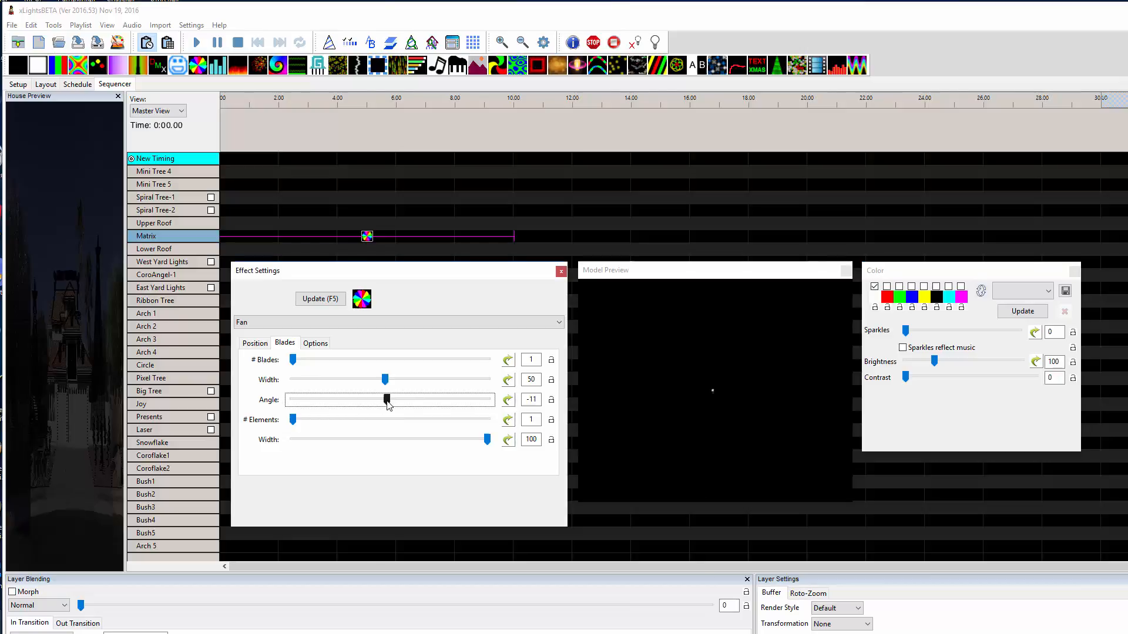
drag(387, 400, 390, 400)
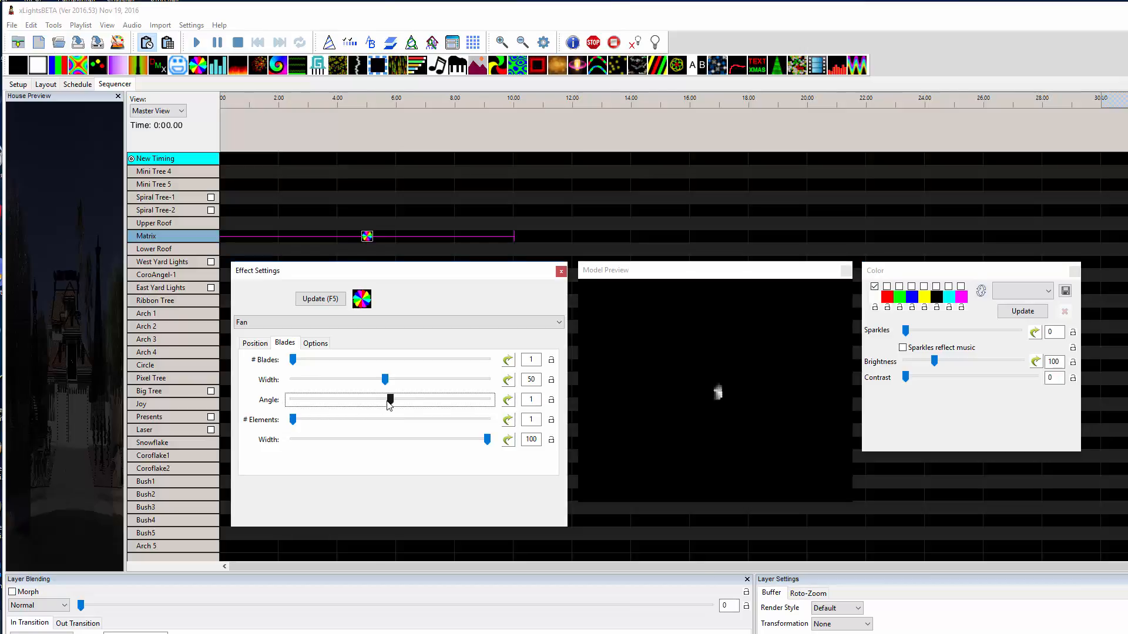
drag(389, 401, 380, 401)
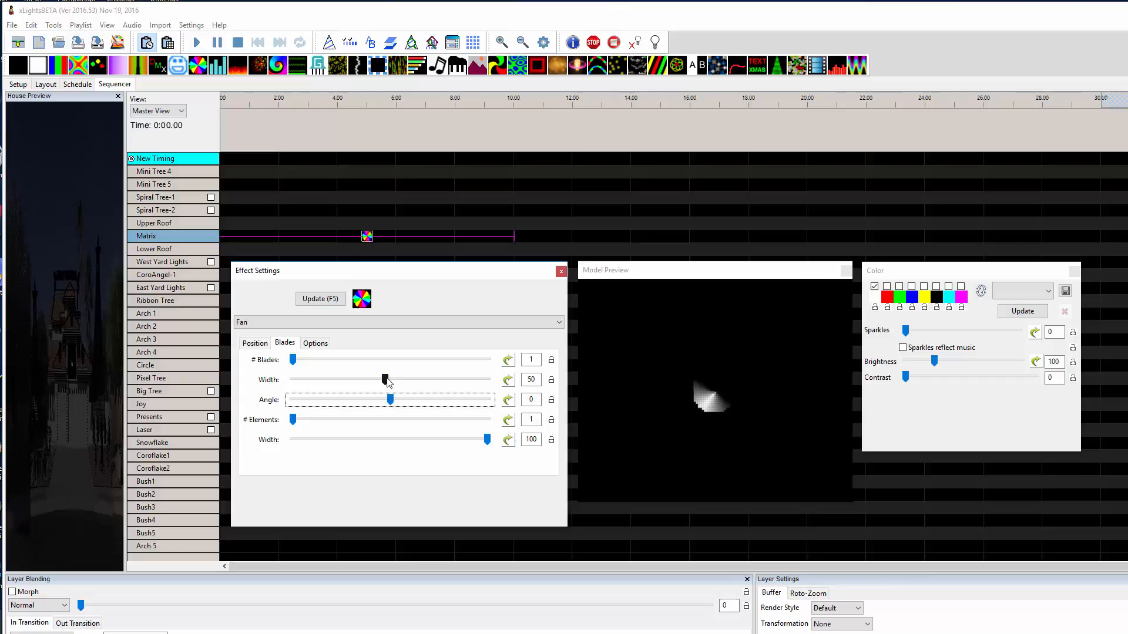
drag(385, 379, 291, 379)
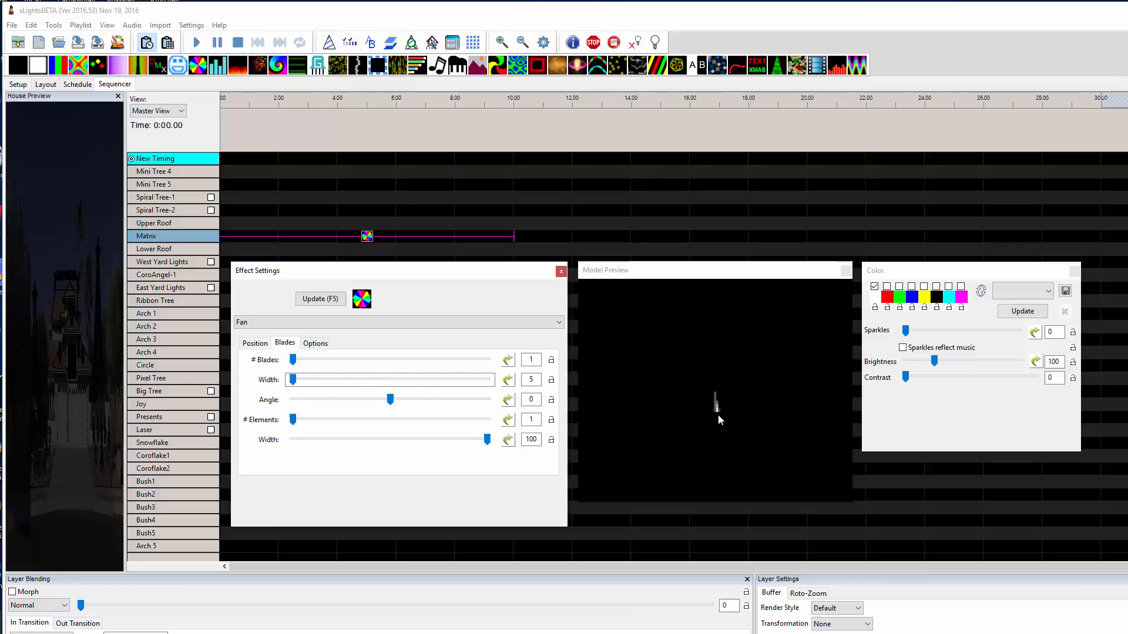
Raise the Fan's Radius2 from 10 to 33
click(254, 343)
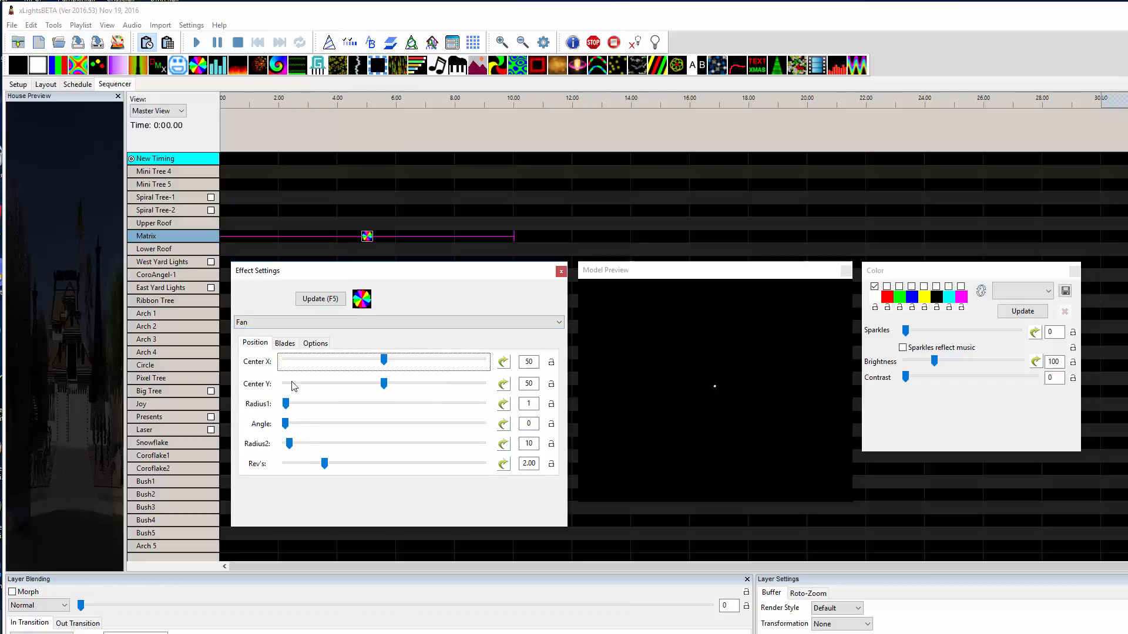
drag(289, 444, 299, 444)
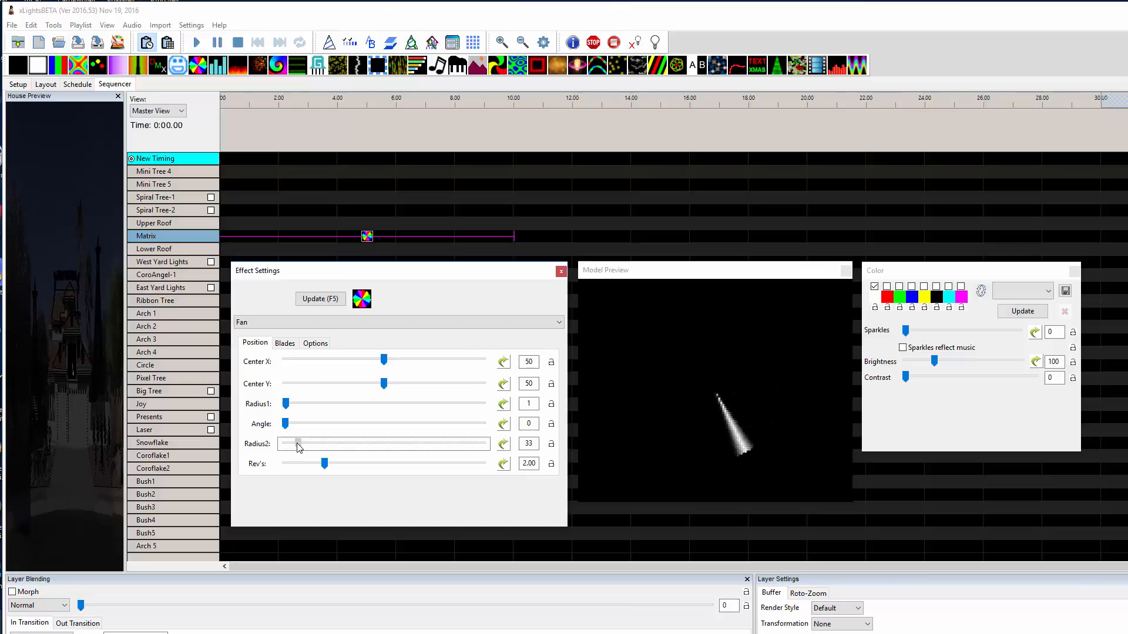
drag(298, 444, 288, 444)
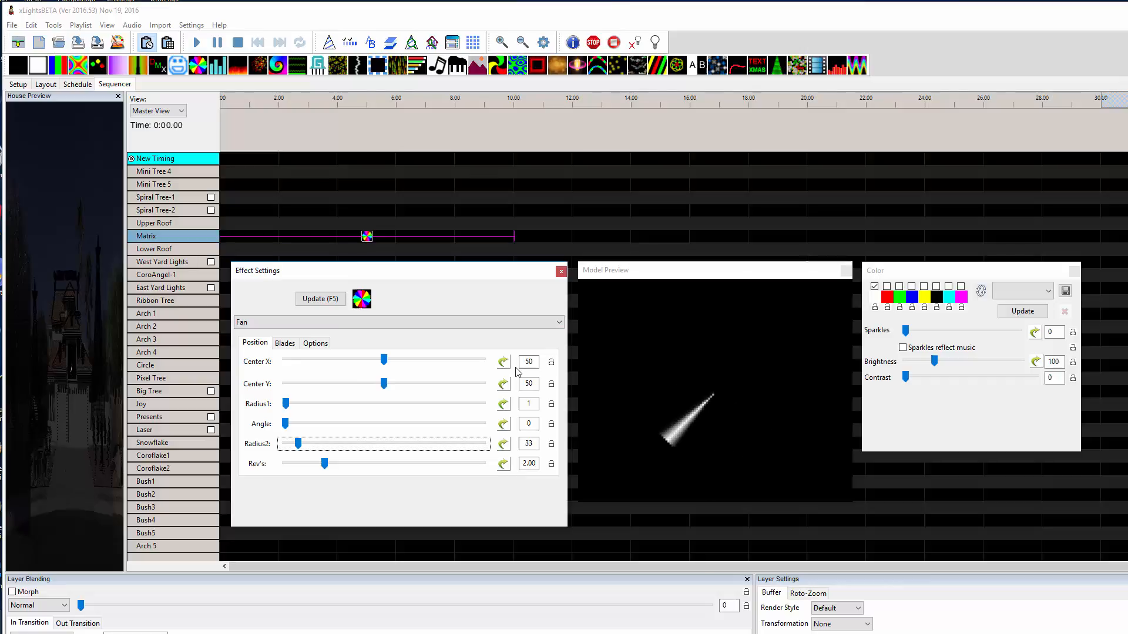
Set the Fan's Duration slider to 100
click(315, 343)
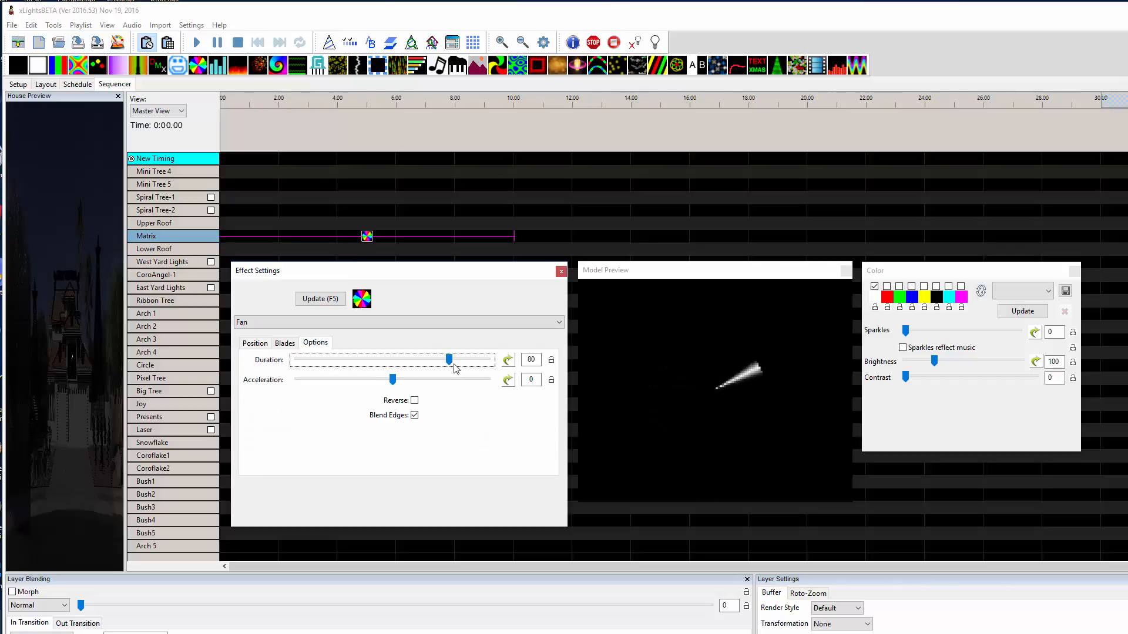
drag(432, 359, 488, 359)
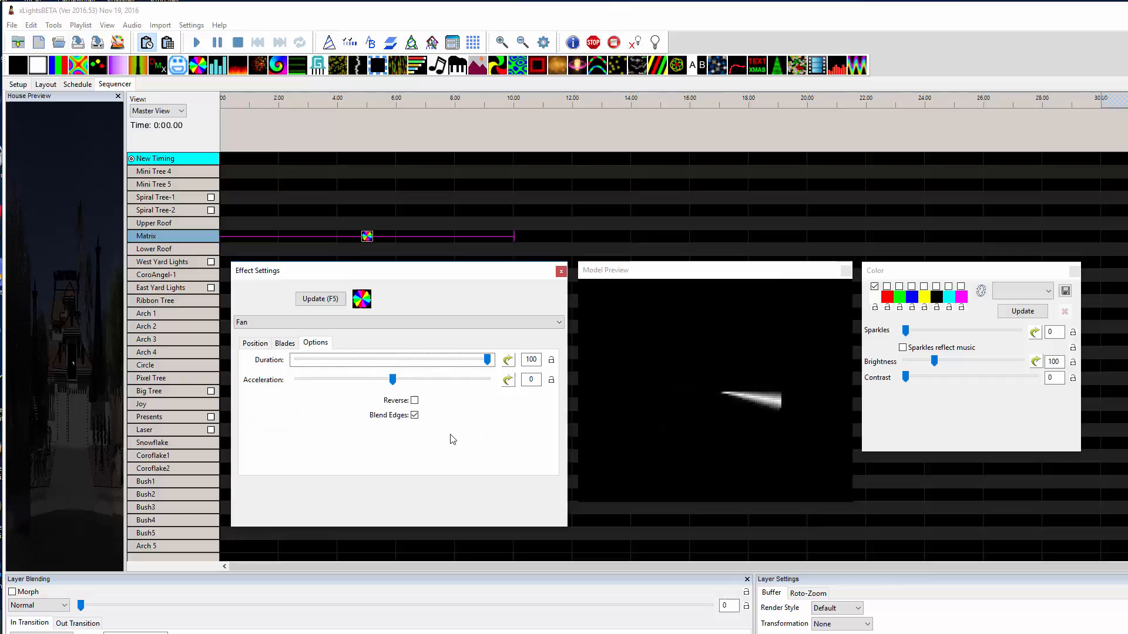
click(284, 343)
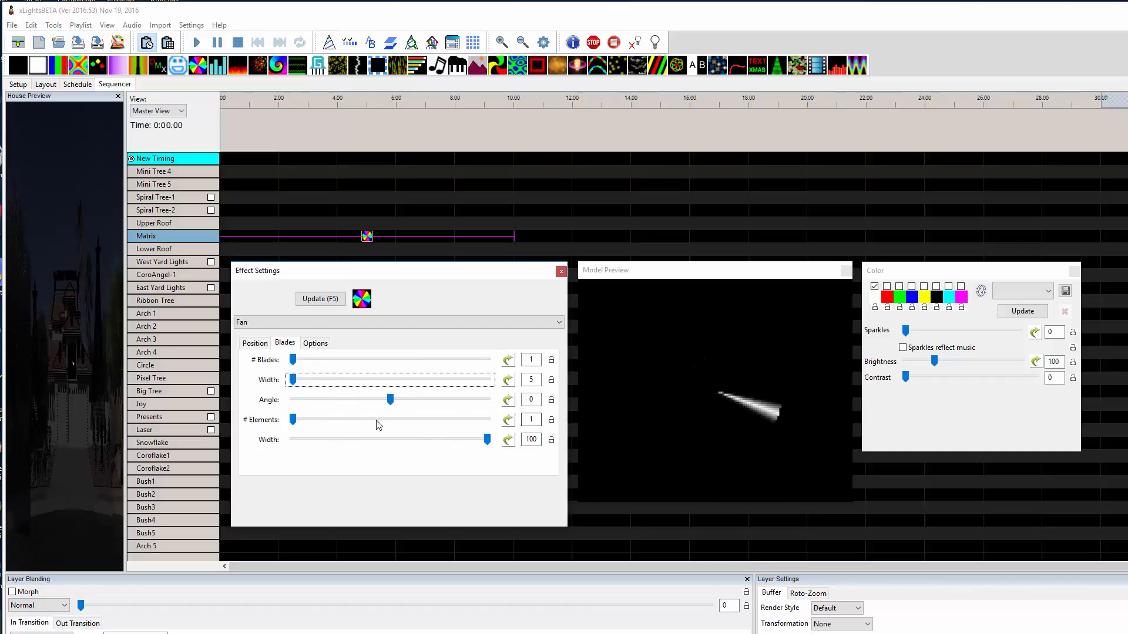
Lower the Fan's Rev's slider to 1 revolution
drag(487, 440, 291, 440)
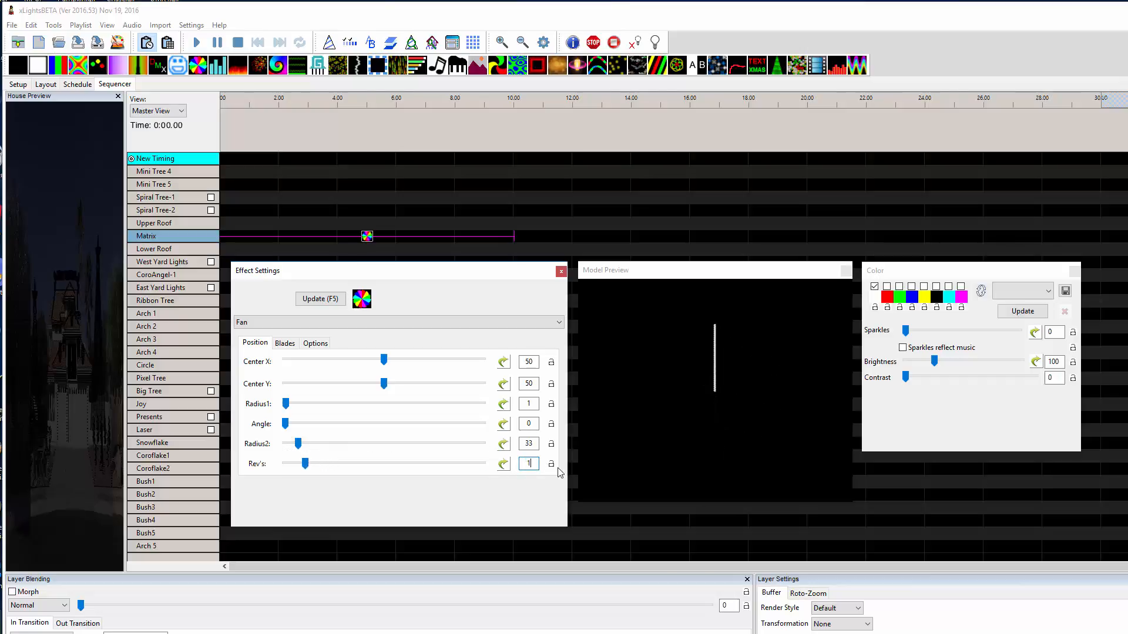
Try faster spins, then settle the white blade's Rev's at 5.00
drag(304, 463, 484, 464)
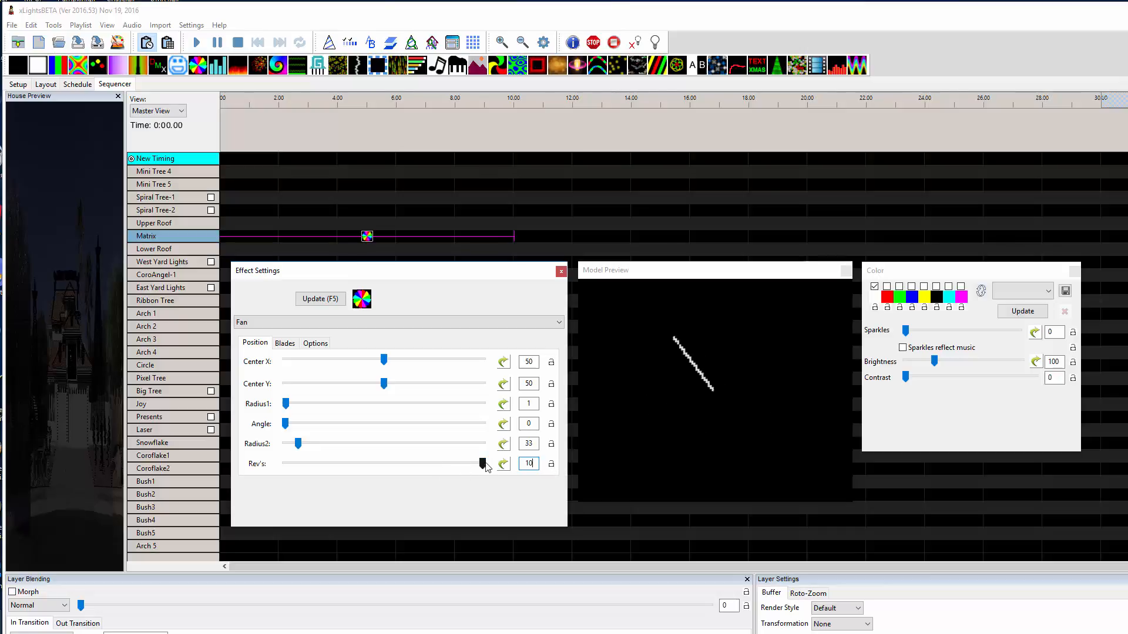
drag(481, 464, 410, 464)
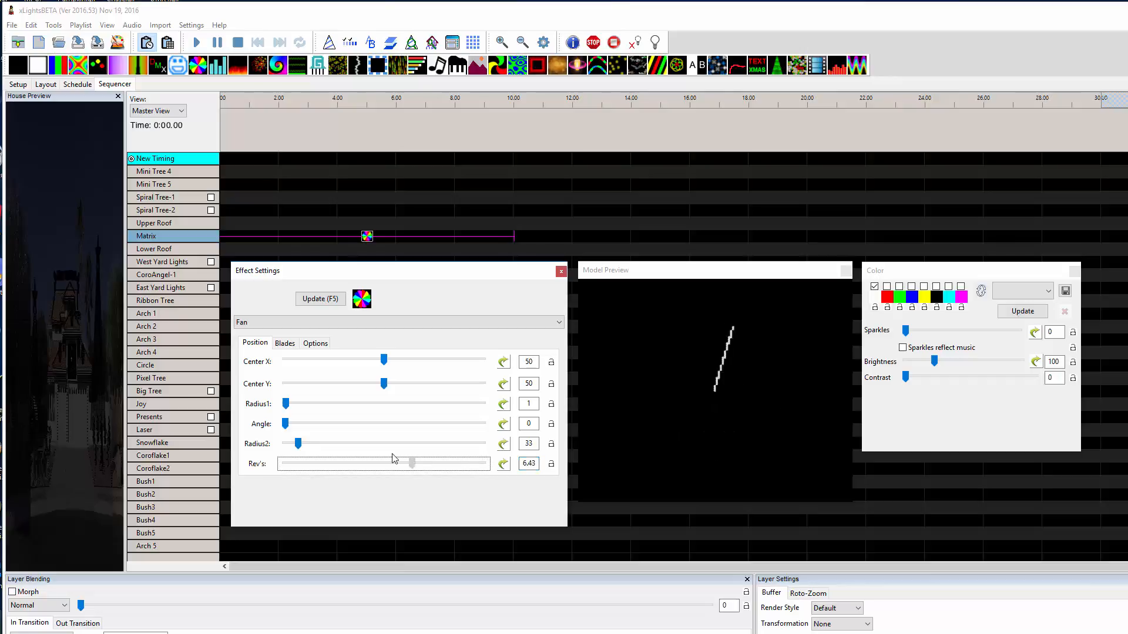
drag(412, 463, 385, 463)
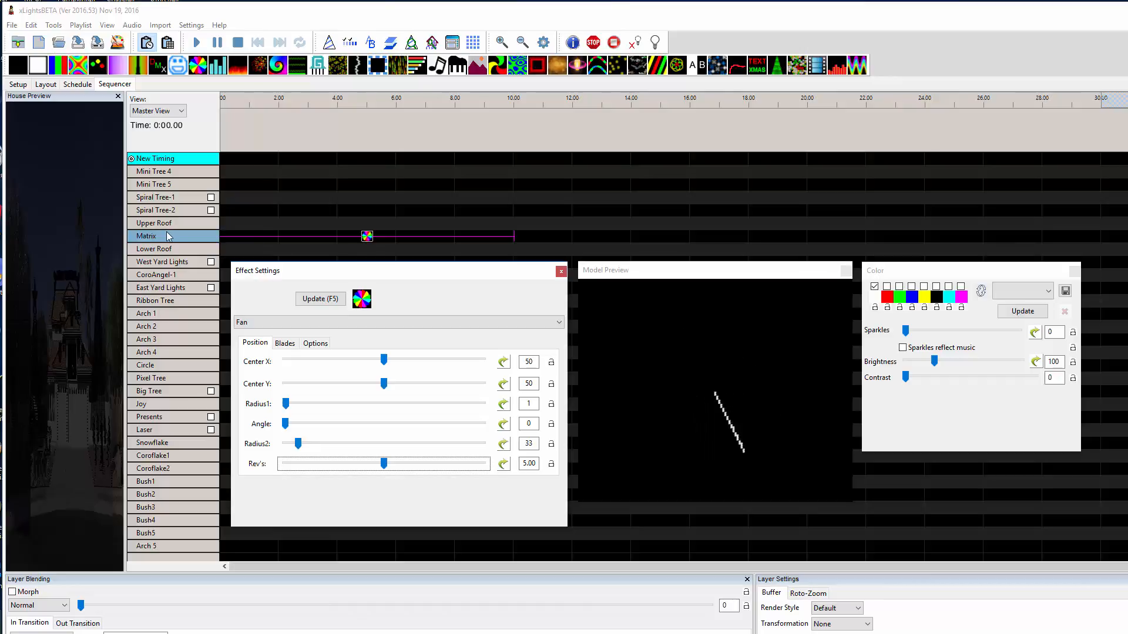
Open the Matrix row's context menu to insert a new layer below
right_click(147, 237)
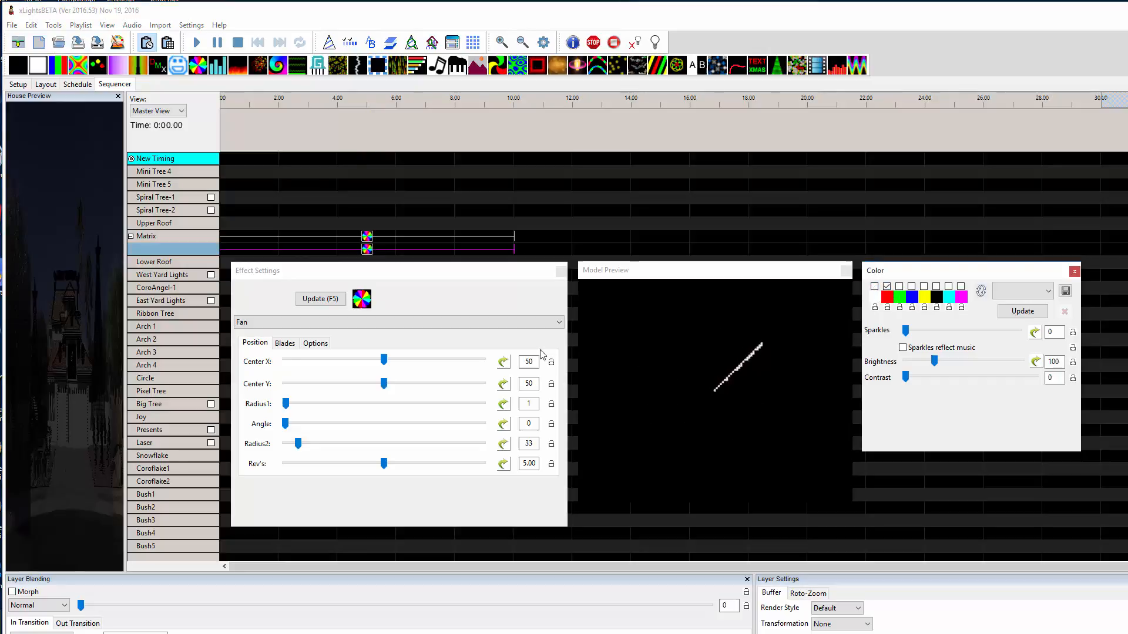
mouse_move(277, 389)
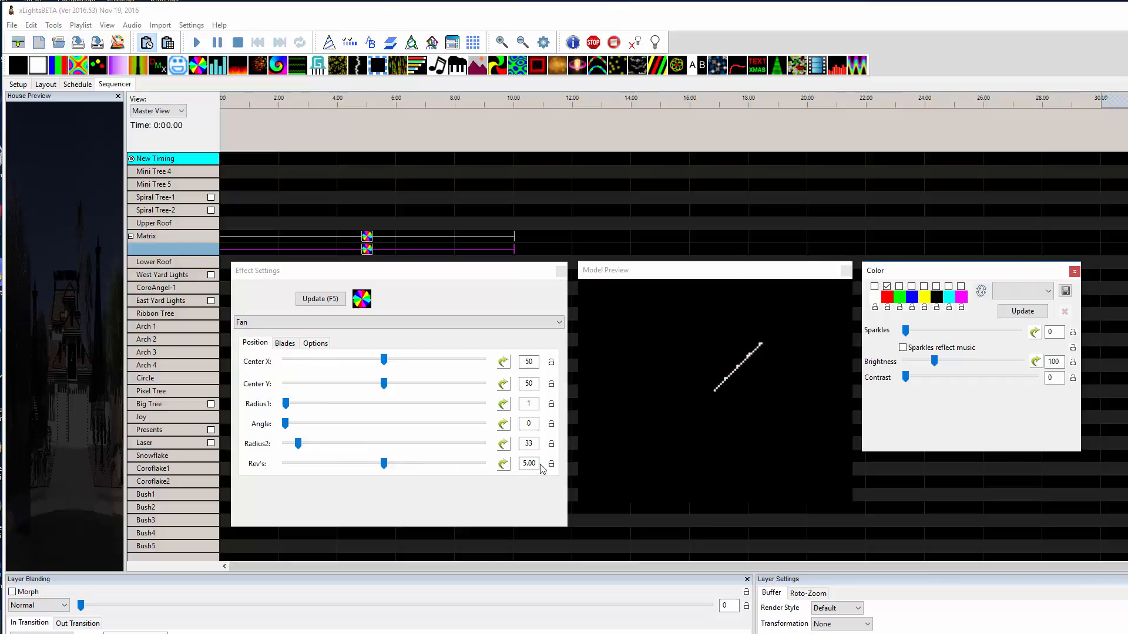
Set the red Fan's Rev's to 1.00 and Radius2 to 15
drag(383, 463, 311, 464)
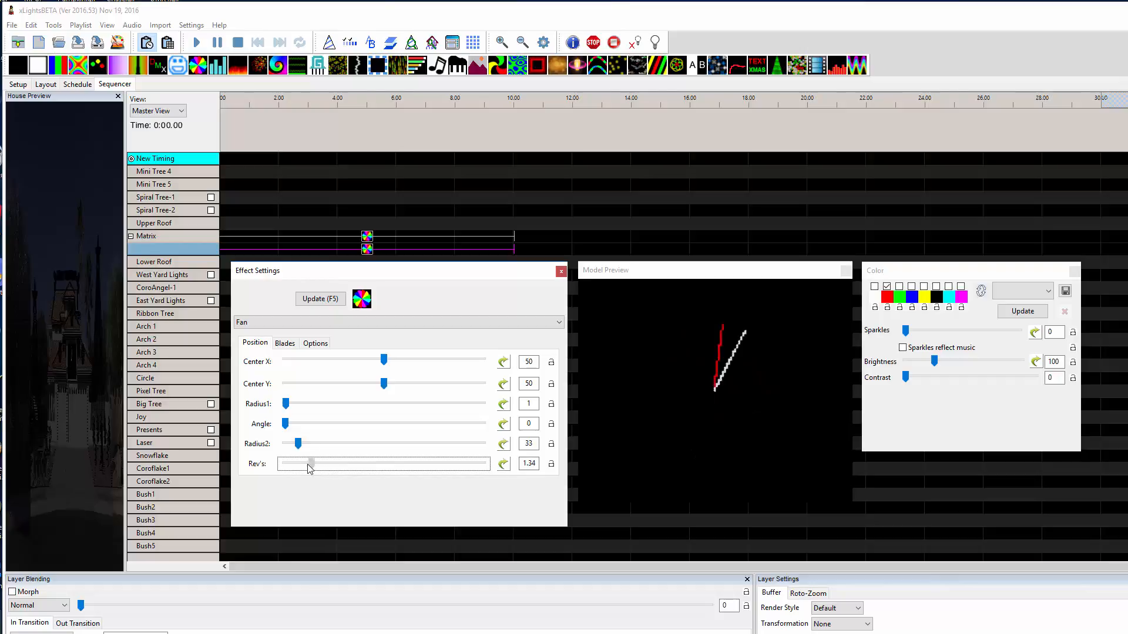
drag(310, 463, 305, 463)
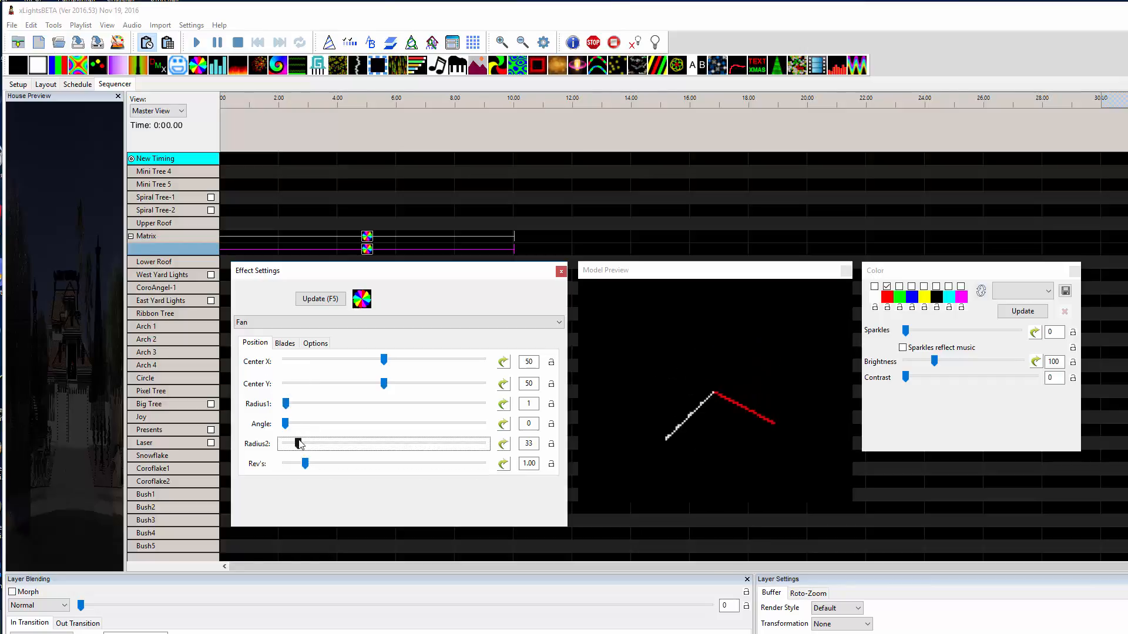
drag(301, 444, 292, 444)
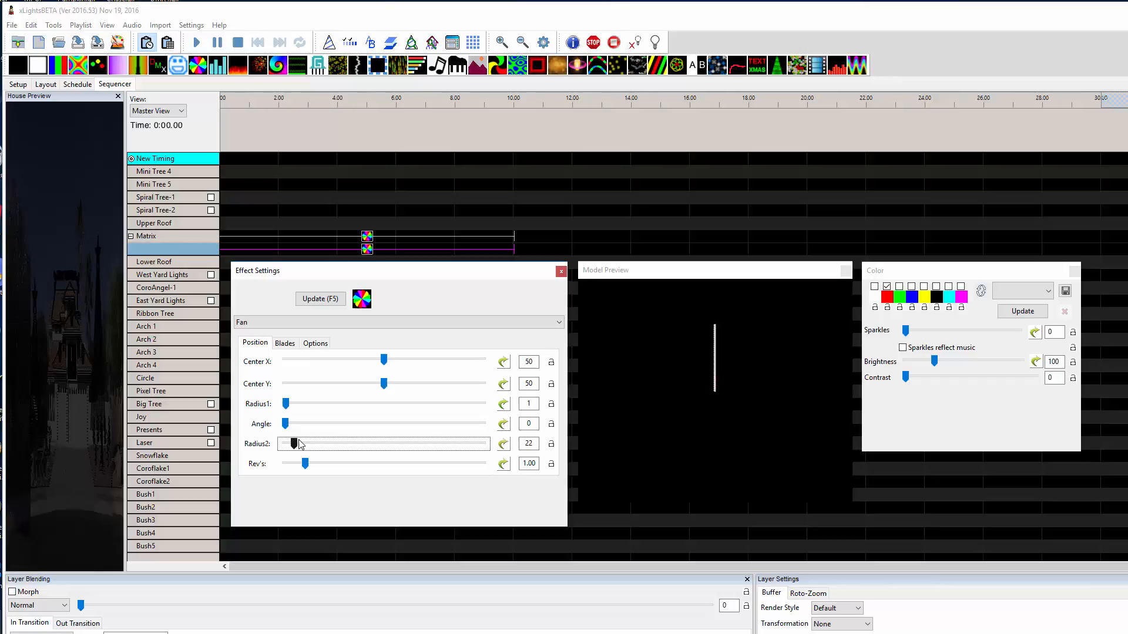
drag(295, 444, 295, 444)
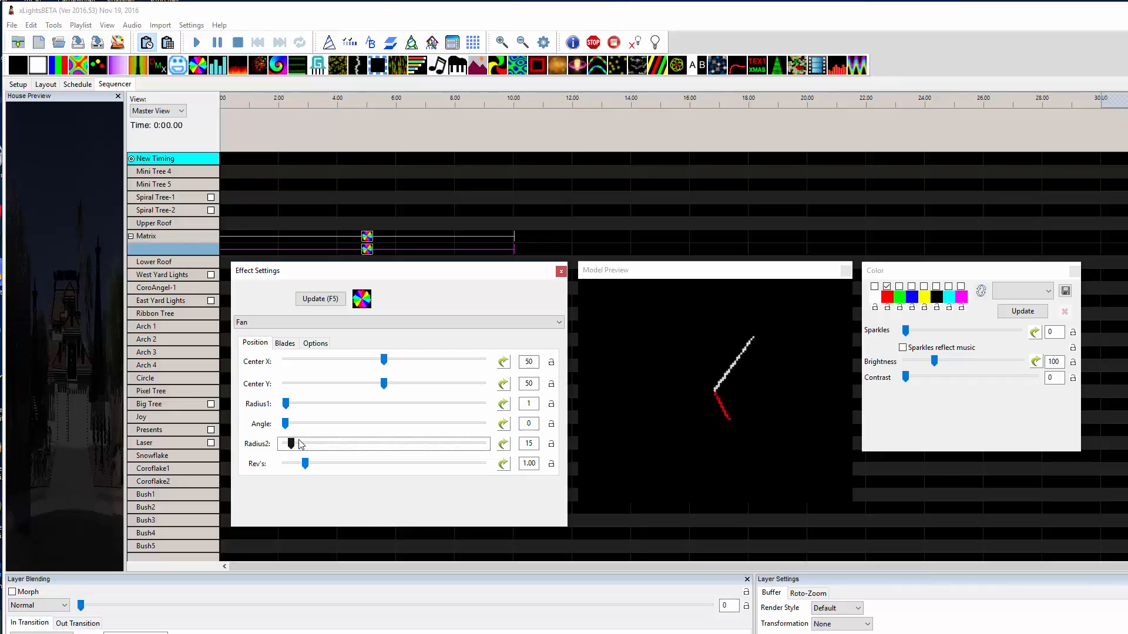
drag(298, 445, 288, 444)
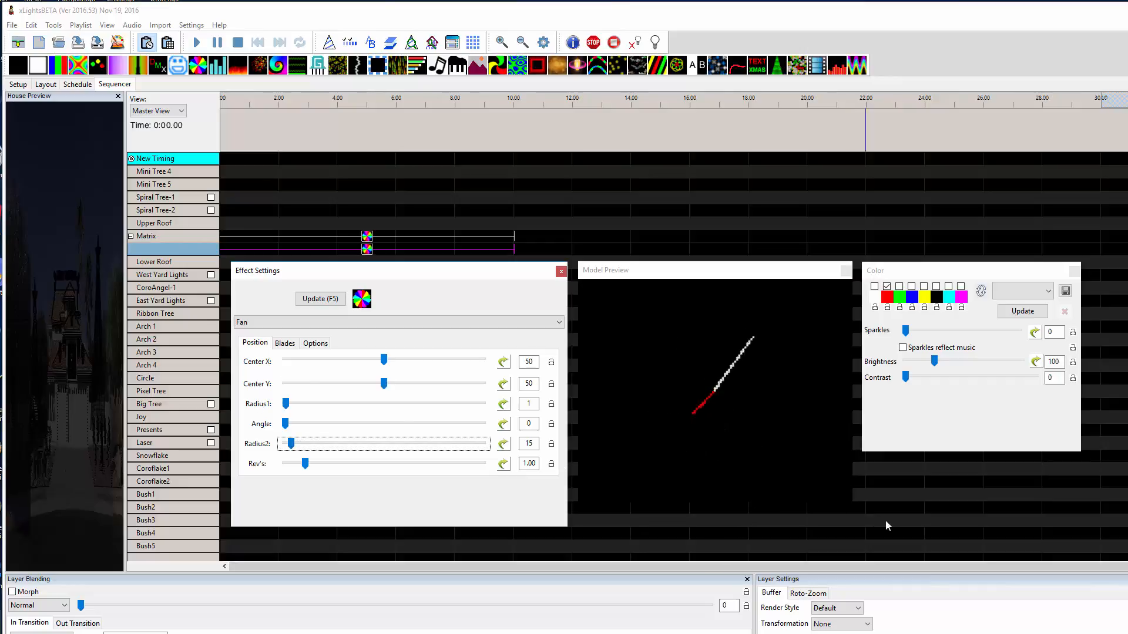